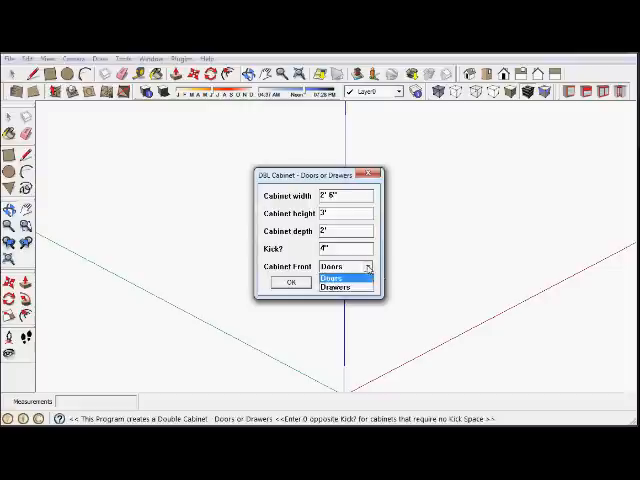
Set the base cabinet's front to Drawers and confirm its dimensions
left_click(340, 288)
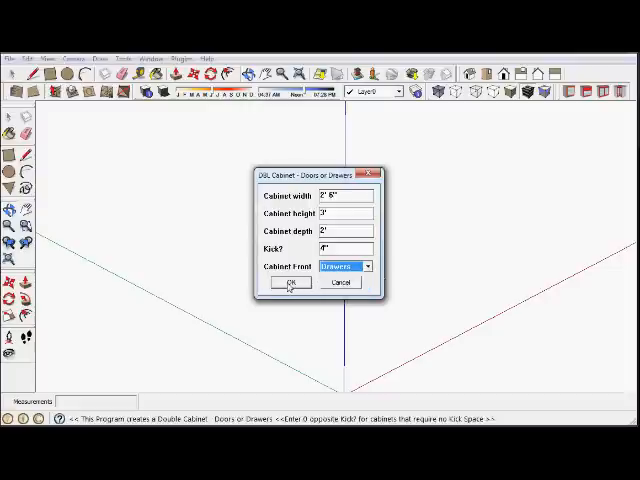
left_click(292, 284)
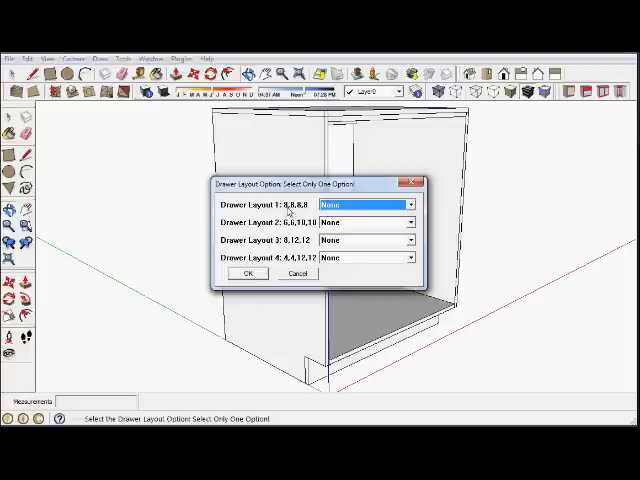
mouse_move(298, 212)
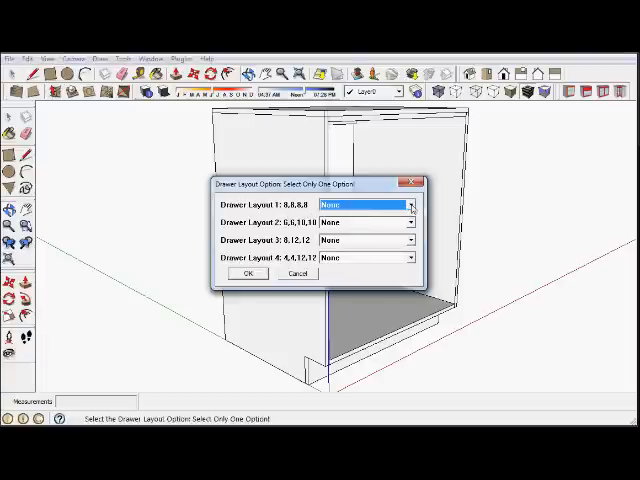
Choose an option for Drawer Layout 1 of the base cabinet
left_click(410, 208)
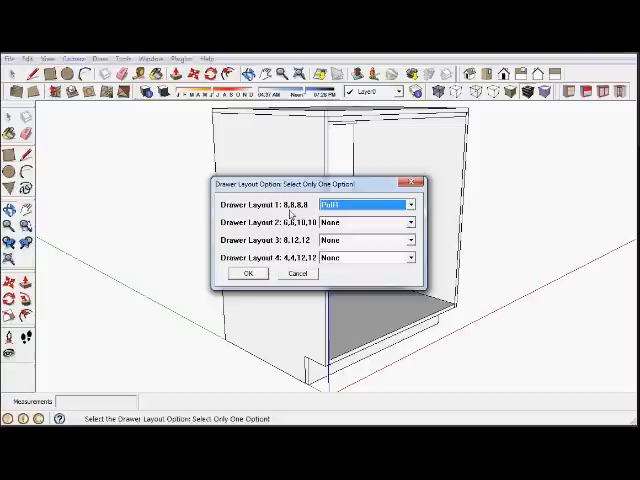
left_click(248, 272)
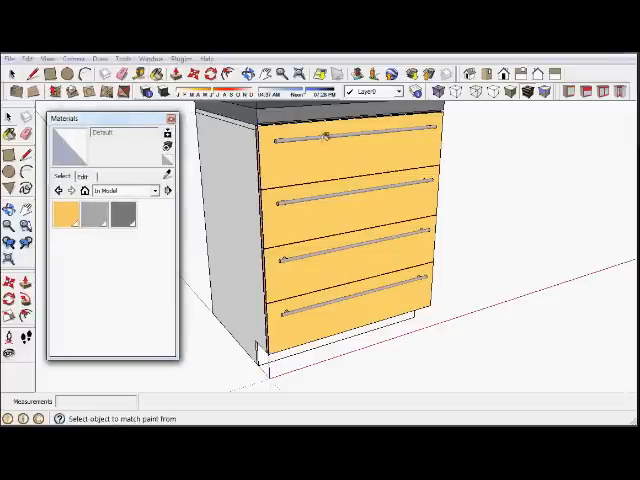
Recolour the drawer front material orange and the handle material teal
left_click(68, 212)
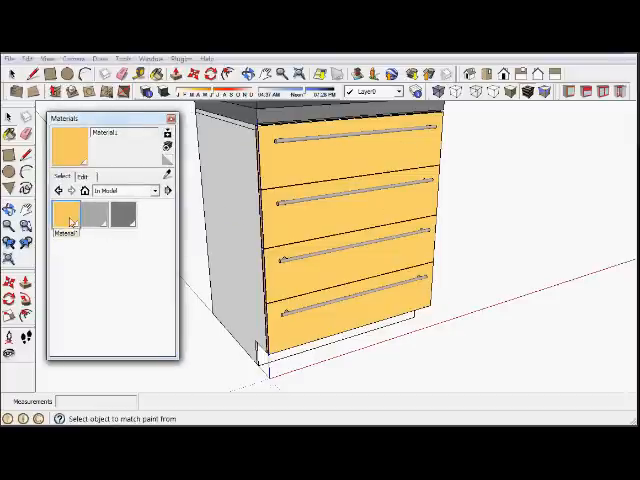
left_click(80, 176)
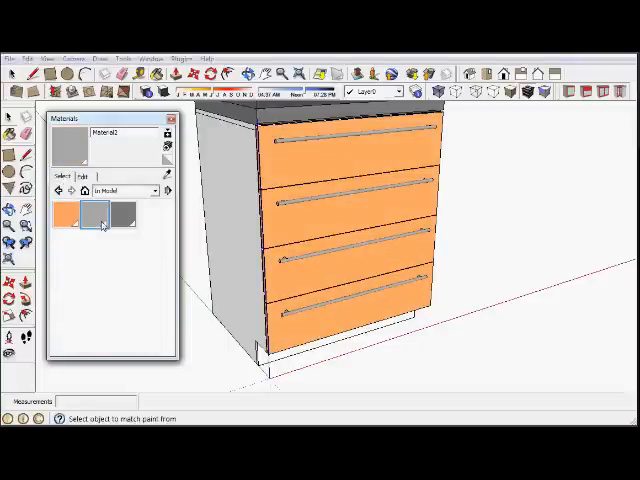
left_click(96, 214)
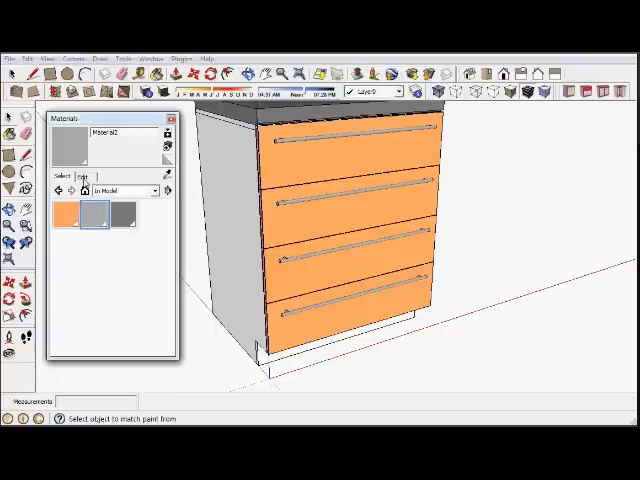
left_click(82, 176)
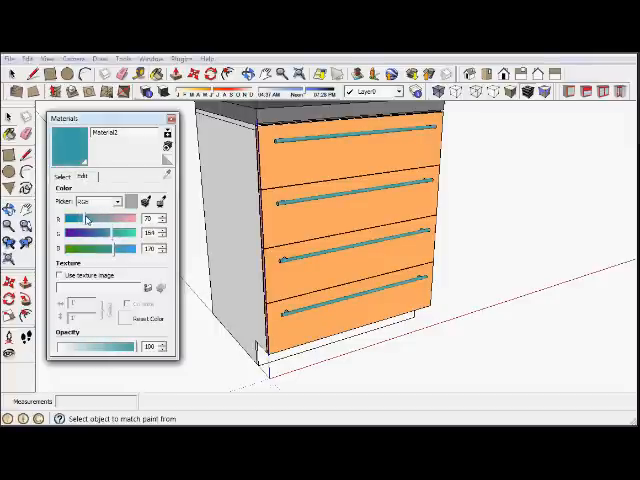
Start editing the colour of the dark countertop material
left_click(64, 176)
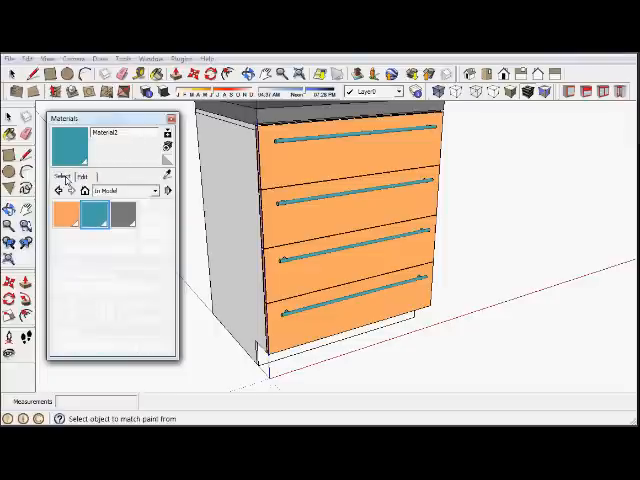
left_click(124, 216)
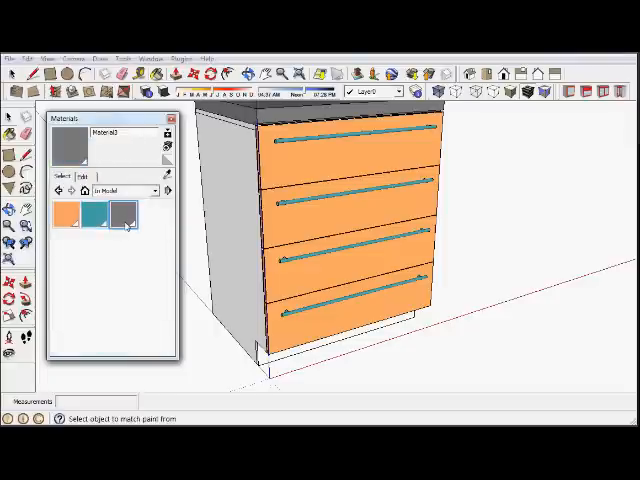
left_click(82, 176)
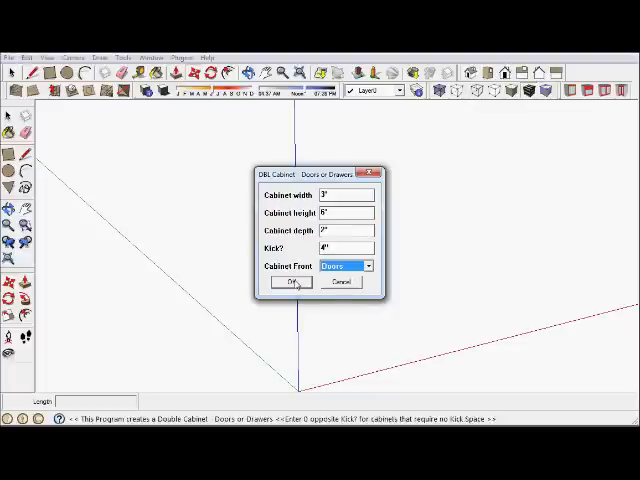
Confirm the pantry cabinet dimensions and choose its door hardware type
left_click(288, 282)
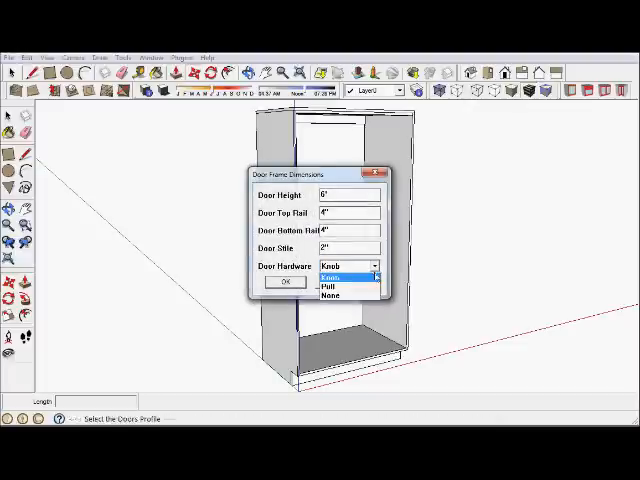
left_click(284, 280)
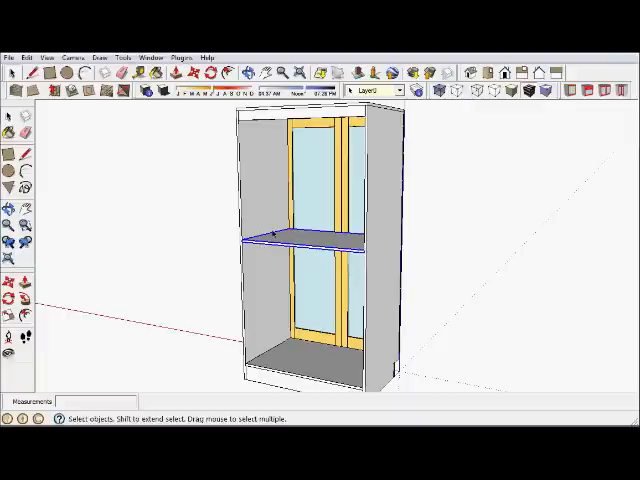
Copy the pantry shelf upward with Move+Ctrl to create extra evenly spaced shelves
left_click(24, 56)
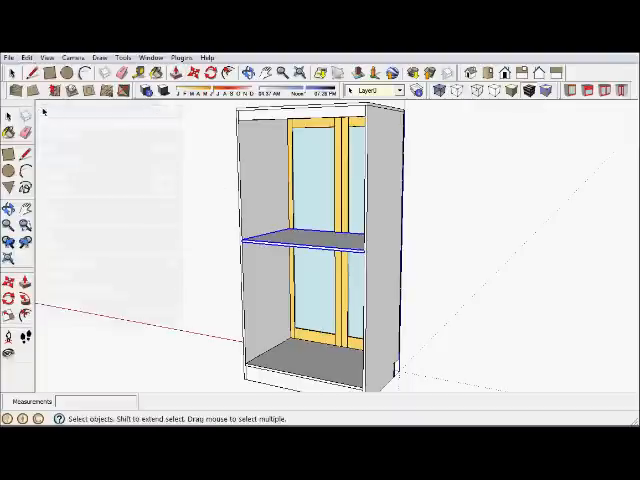
left_click(24, 56)
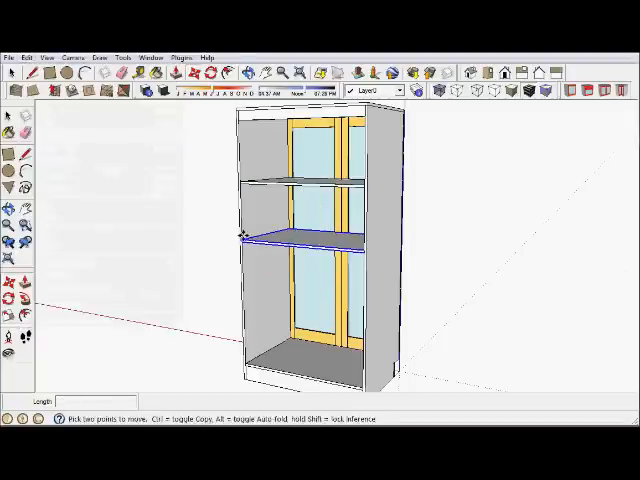
left_click_drag(240, 236, 240, 296)
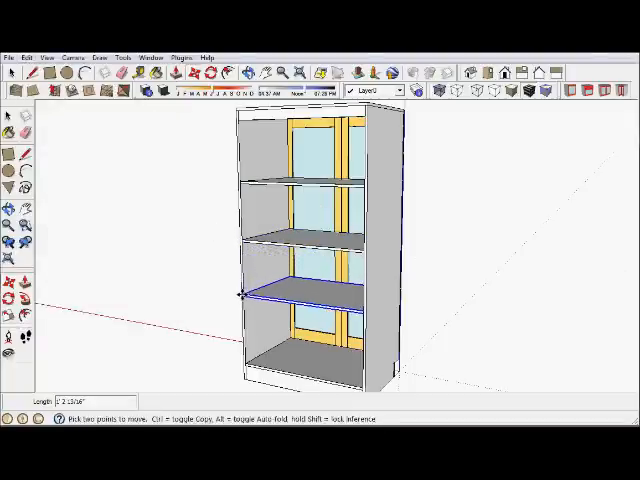
mouse_move(80, 230)
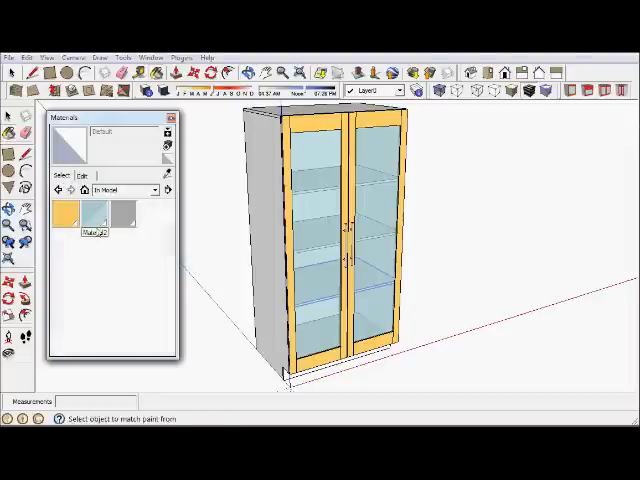
Edit the glass material and slide its opacity to fully opaque
left_click(96, 212)
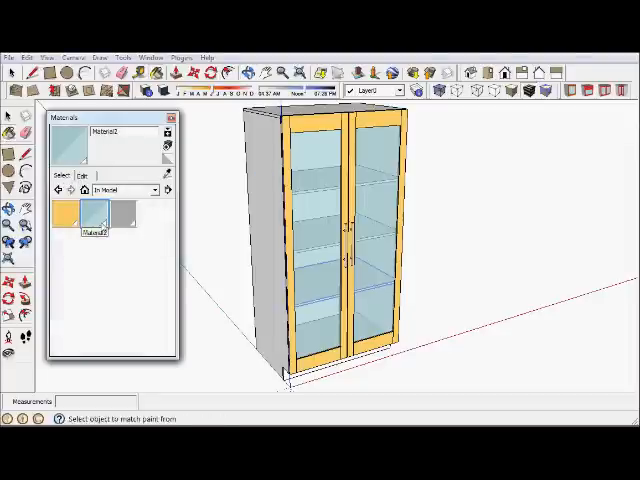
left_click(76, 176)
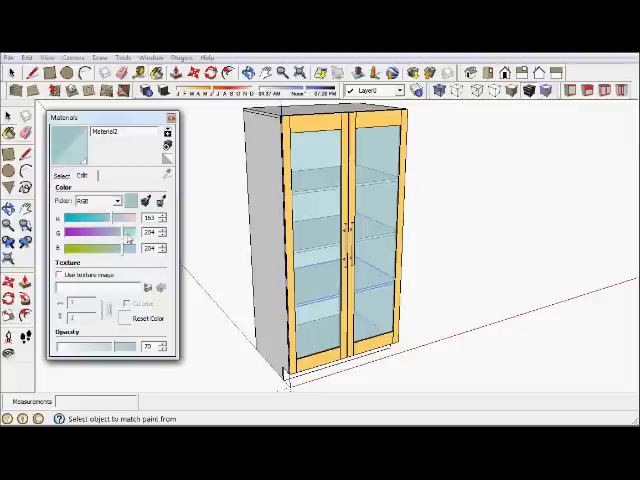
left_click_drag(90, 218, 124, 218)
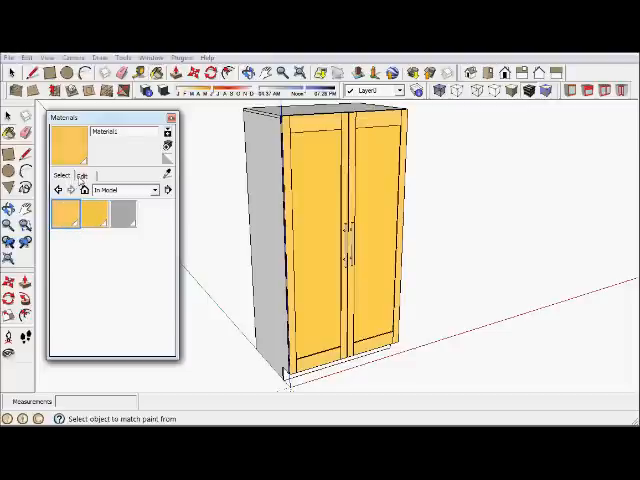
Load the wood texture image onto the door frame material
left_click(82, 176)
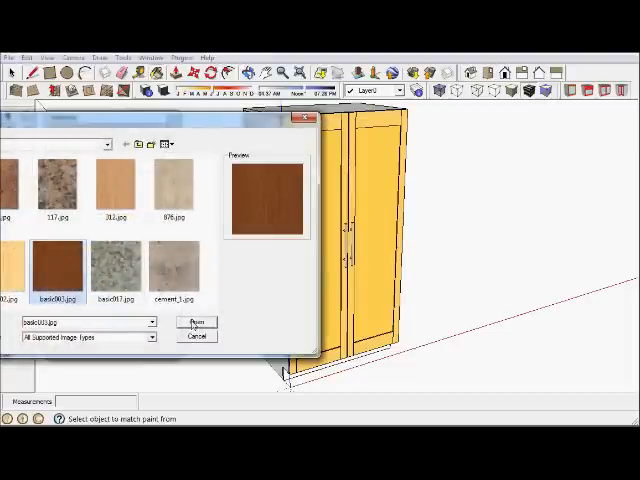
left_click(196, 322)
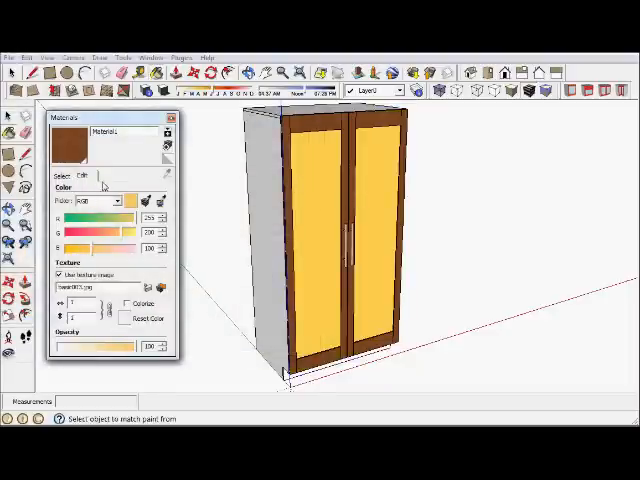
left_click(64, 176)
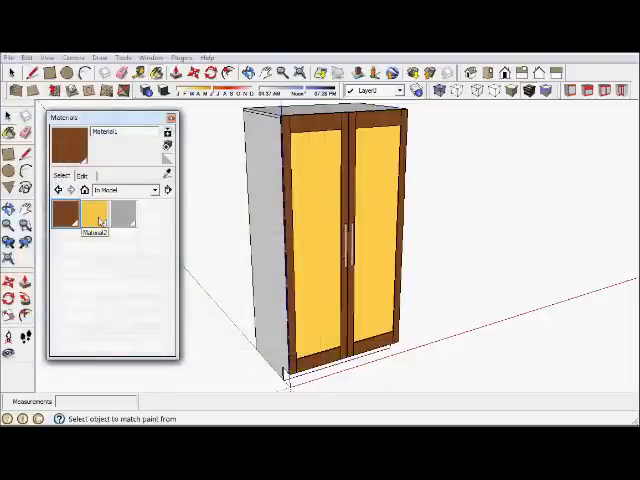
Load the same wood texture image onto the door panel material
left_click(96, 212)
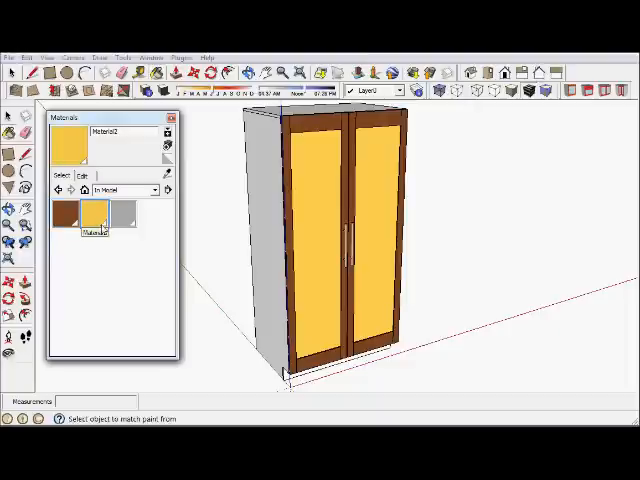
left_click(80, 176)
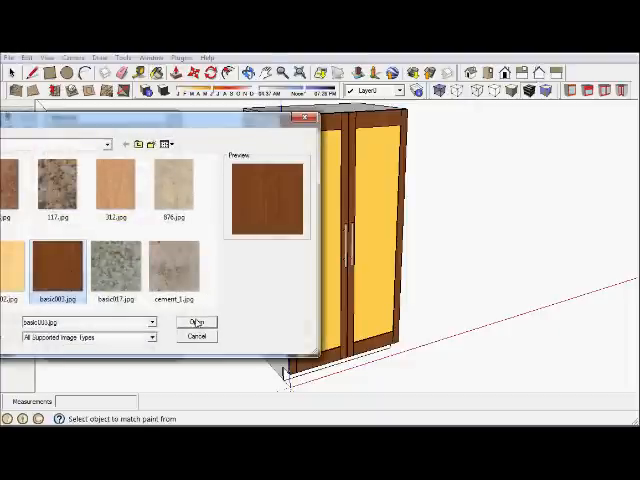
left_click(196, 322)
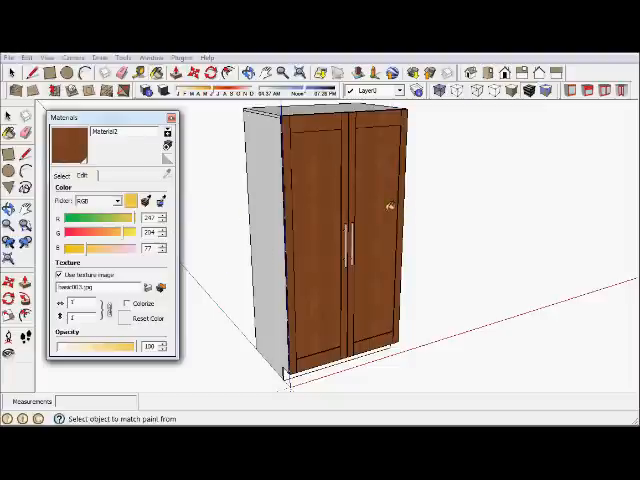
Select the grey carcass material and start editing it
left_click(64, 176)
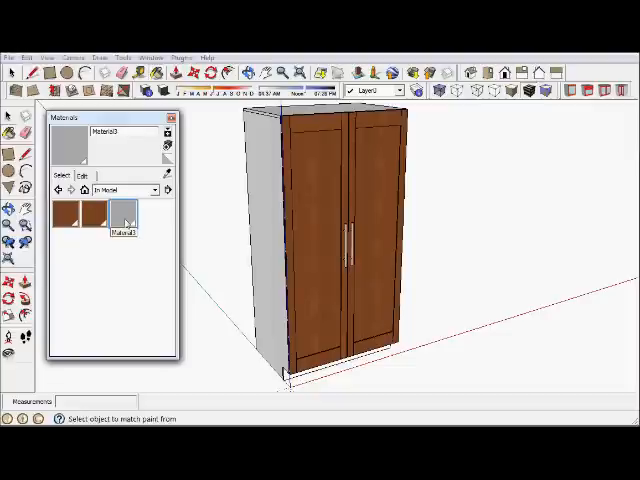
left_click(82, 176)
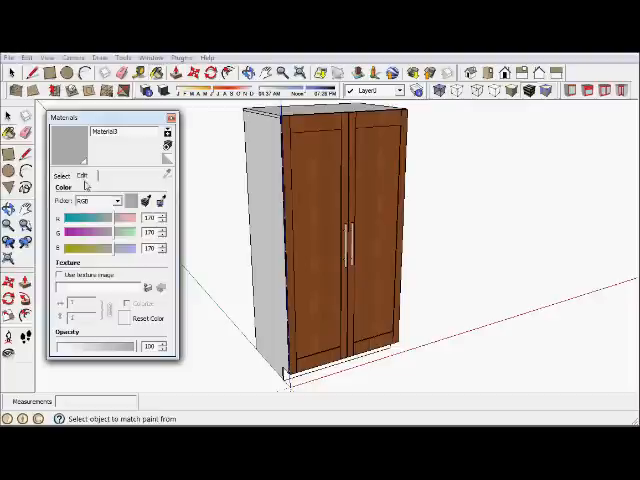